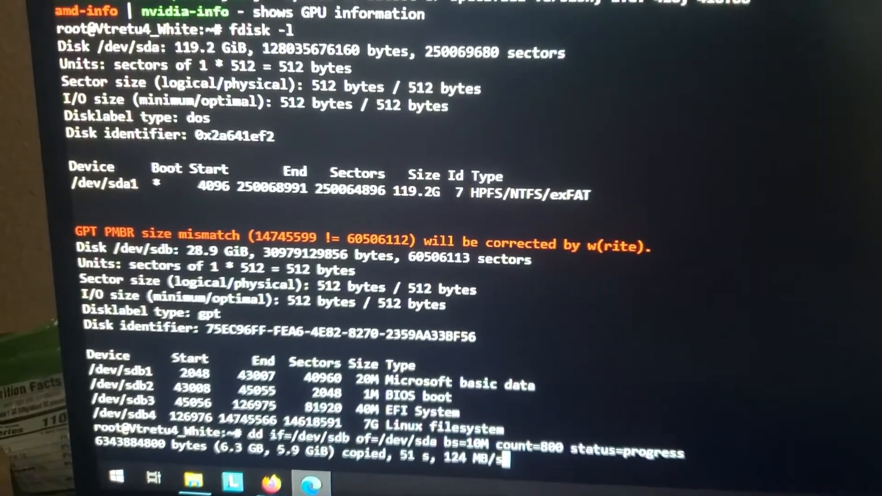
- Scroll the fdisk output while dd copies the USB drive onto the SSD
scroll(down, 3)
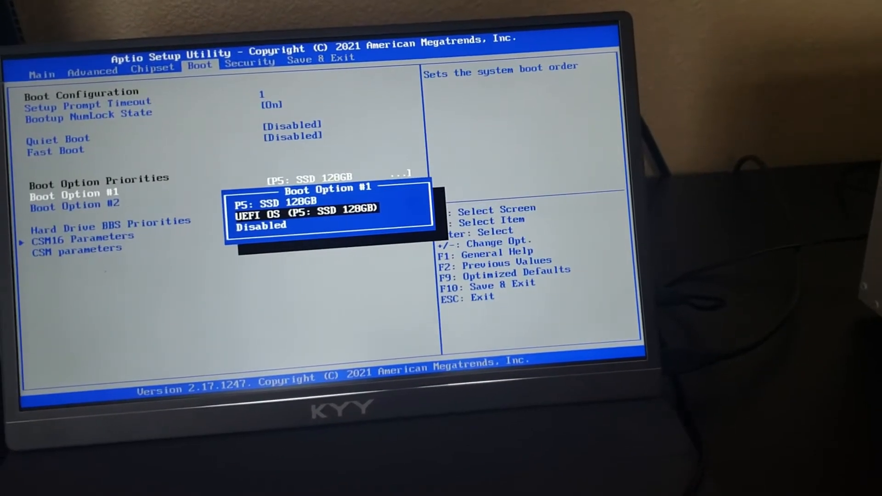
- Set Boot Option #1 to UEFI OS (P5: SSD 128GB)
key(enter)
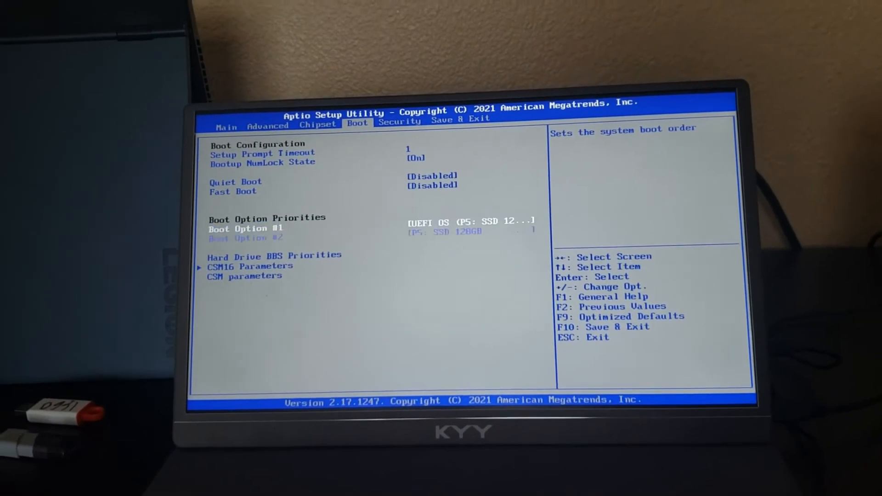
- Set Boot Option #1 to P5: SSD 128GB, pushing UEFI OS to second
key(enter)
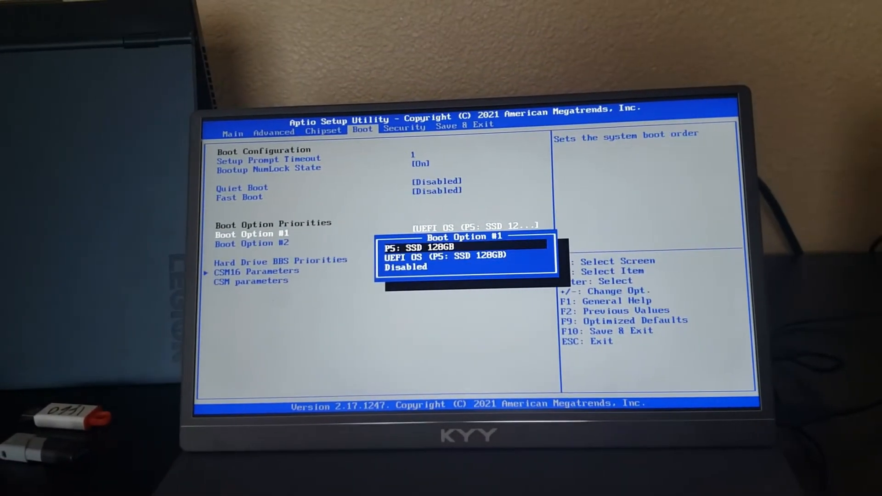
key(Enter)
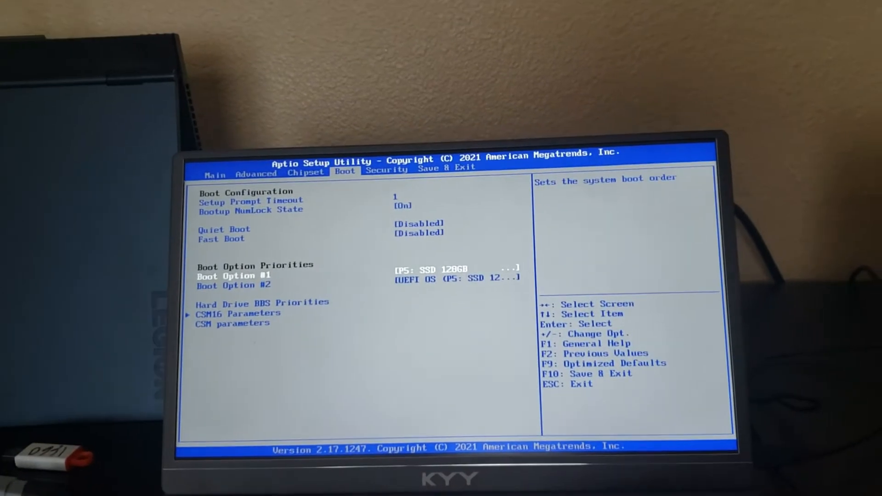